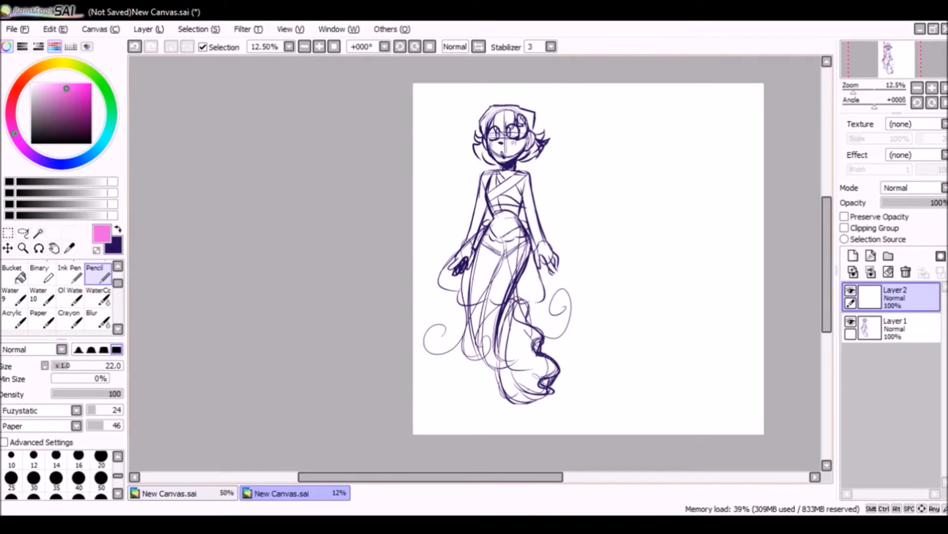
- Draw a pink horizontal guide line just beneath the mermaid's tail on Layer2
left_click_drag(426, 399, 595, 394)
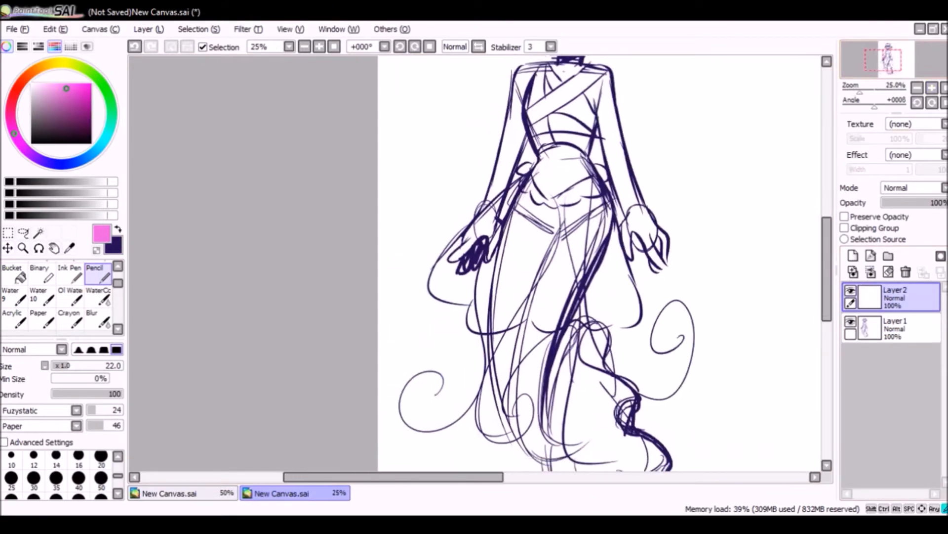
scroll("down", 3)
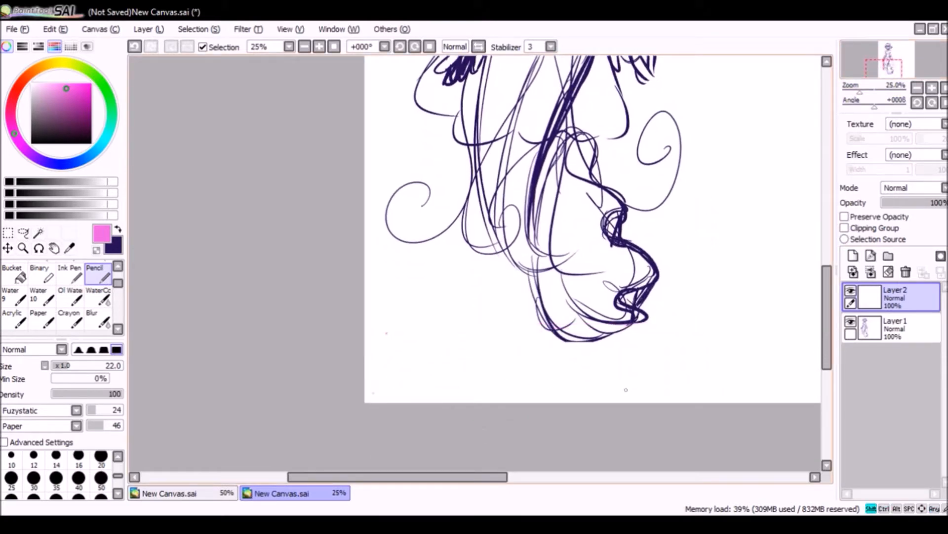
left_click_drag(372, 392, 626, 390)
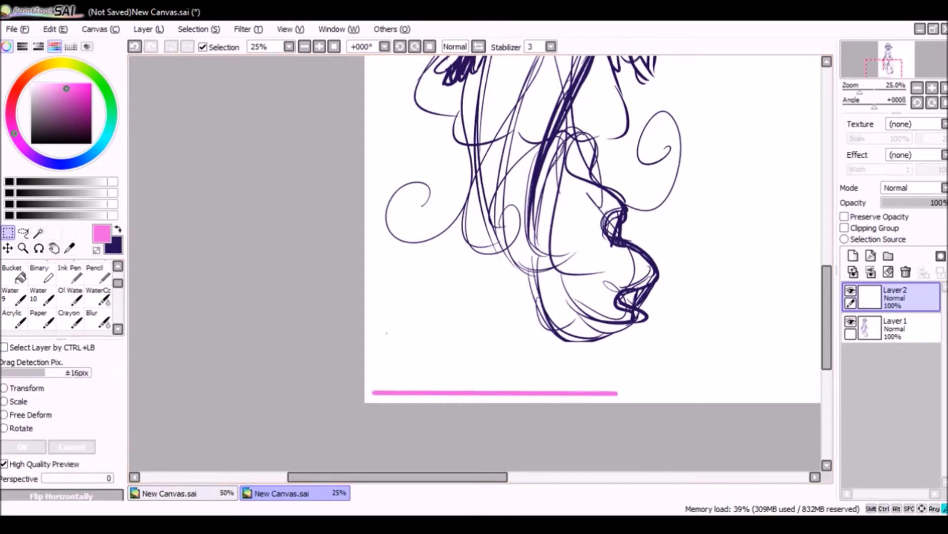
- Adjust the pink line, then duplicate its layer to place copies above the head and for a side edge
left_click(5, 387)
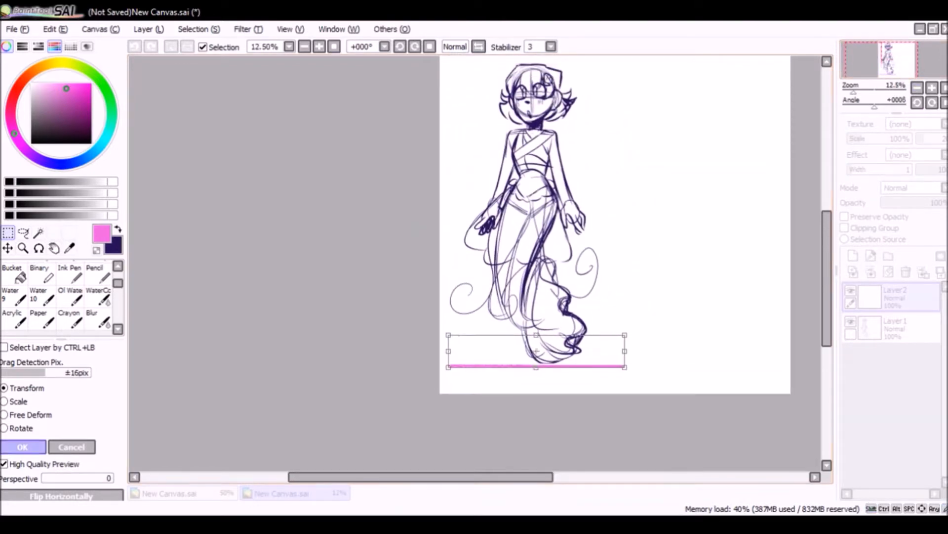
left_click(23, 446)
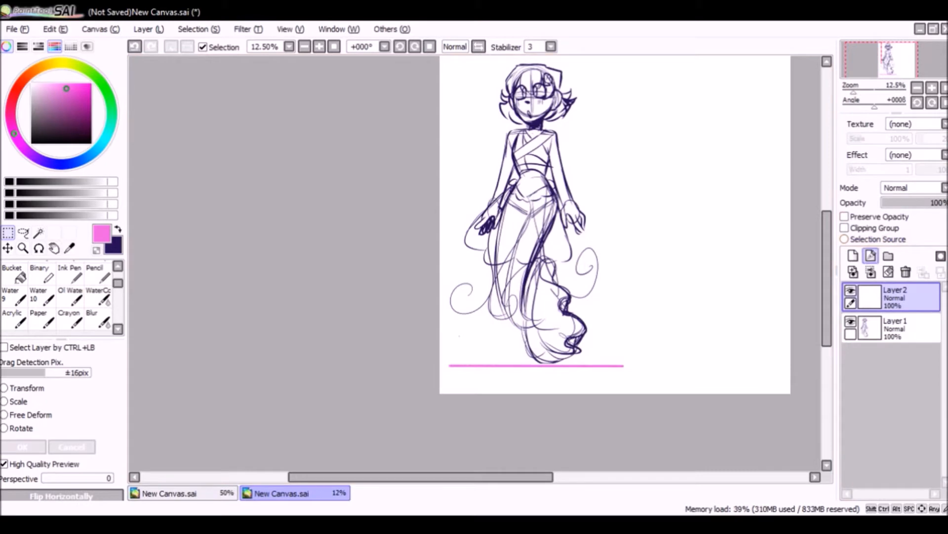
left_click(852, 256)
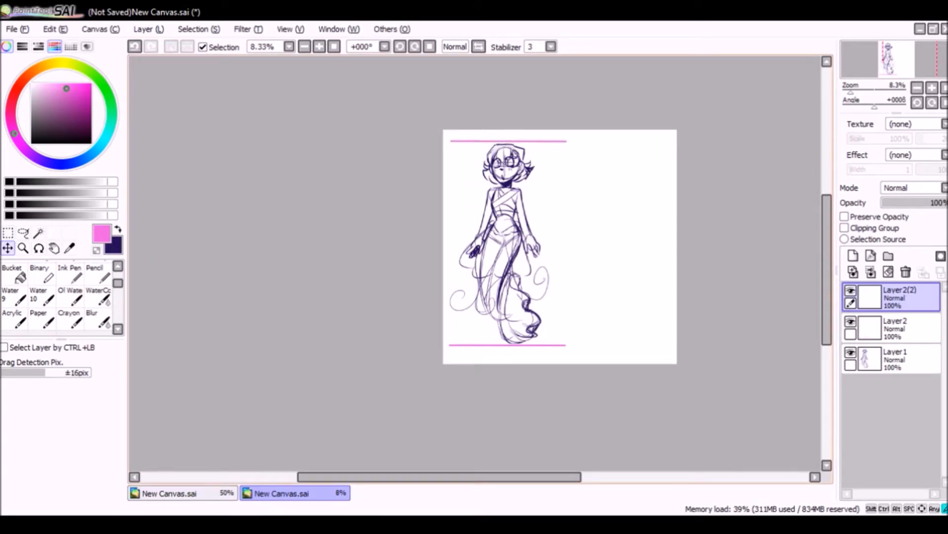
left_click(852, 272)
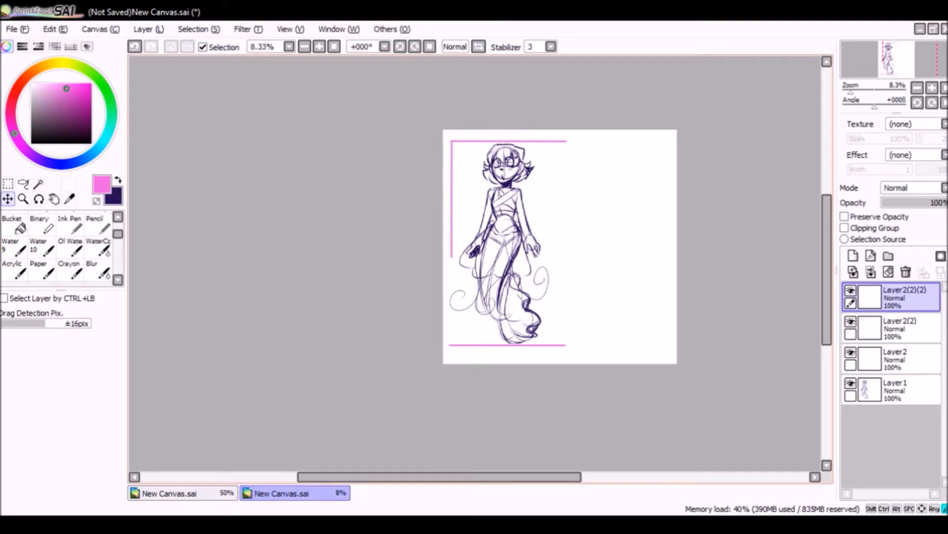
- Select the left vertical side line and start repositioning it with the transform tool
left_click(6, 183)
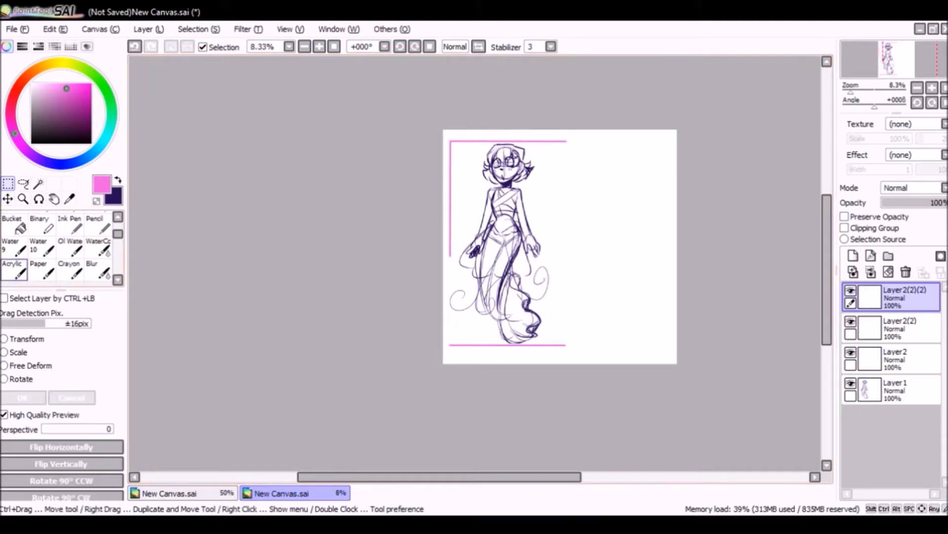
left_click(4, 339)
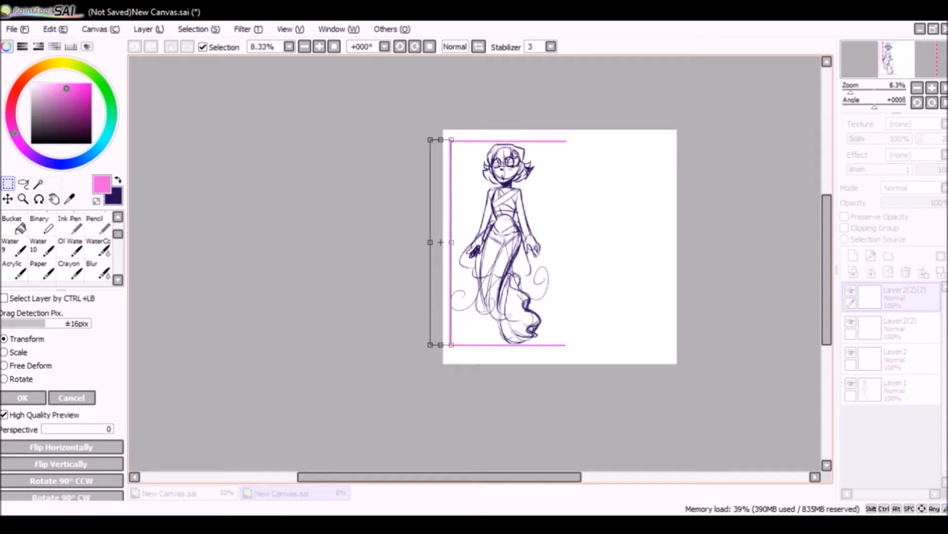
- Confirm the vertical side line's placement to close the pink rectangle frame
left_click(22, 397)
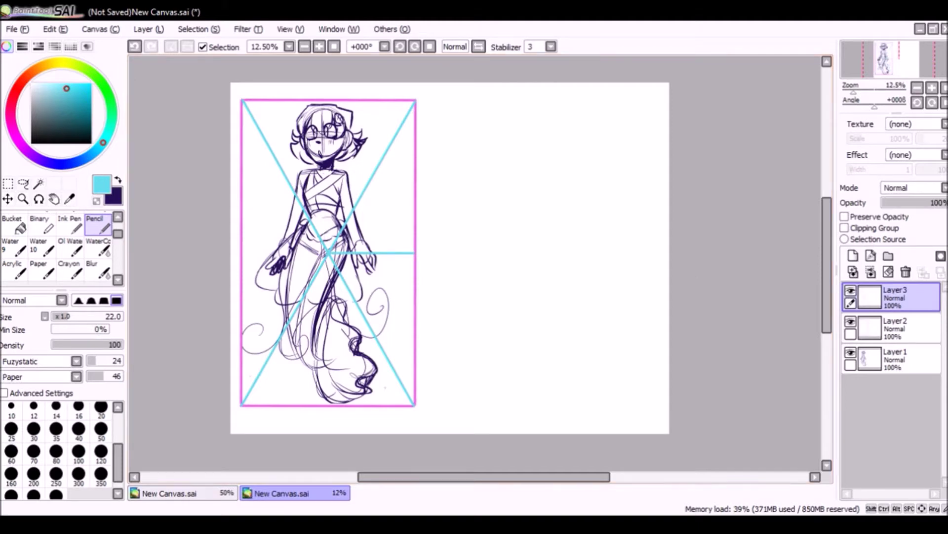
- Duplicate the pink frame, move the copy right of the sketch and narrow its top into a trapezoid
left_click(895, 328)
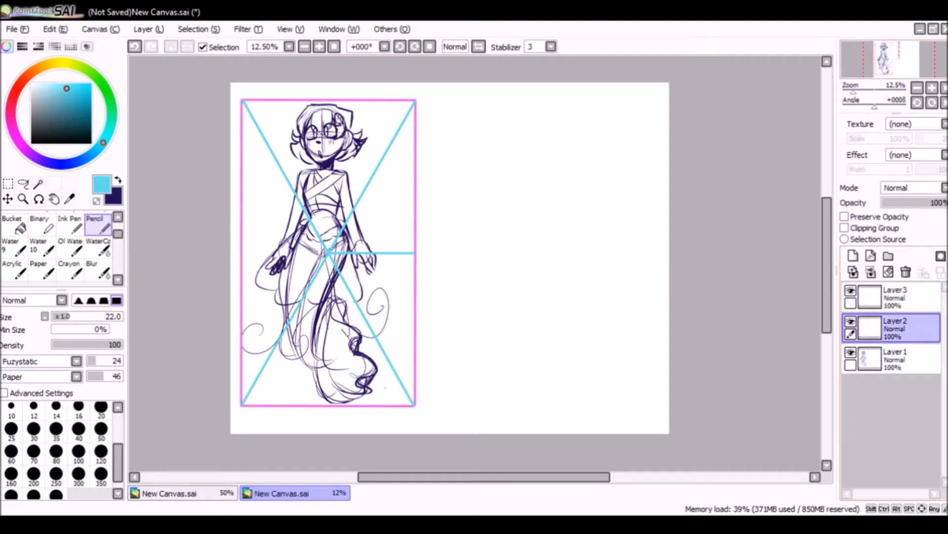
left_click(854, 272)
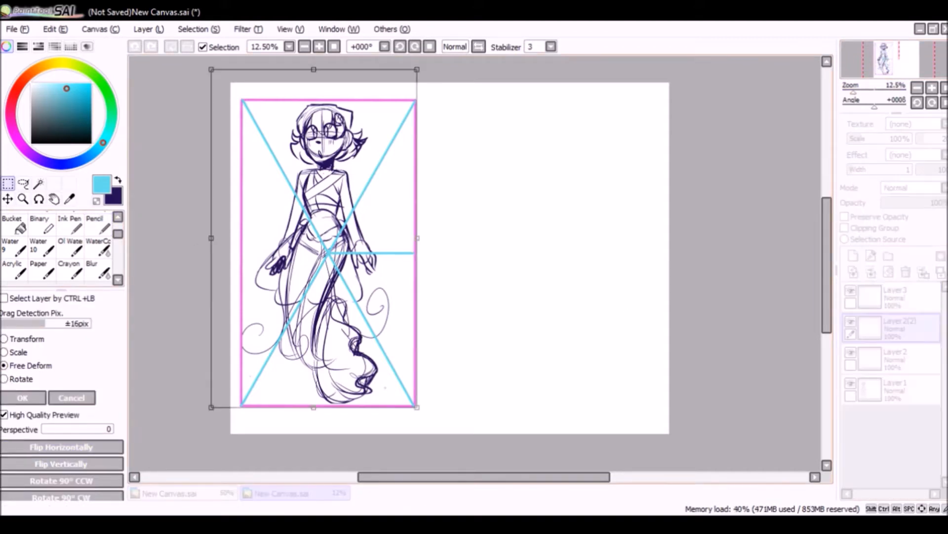
left_click_drag(313, 238, 518, 238)
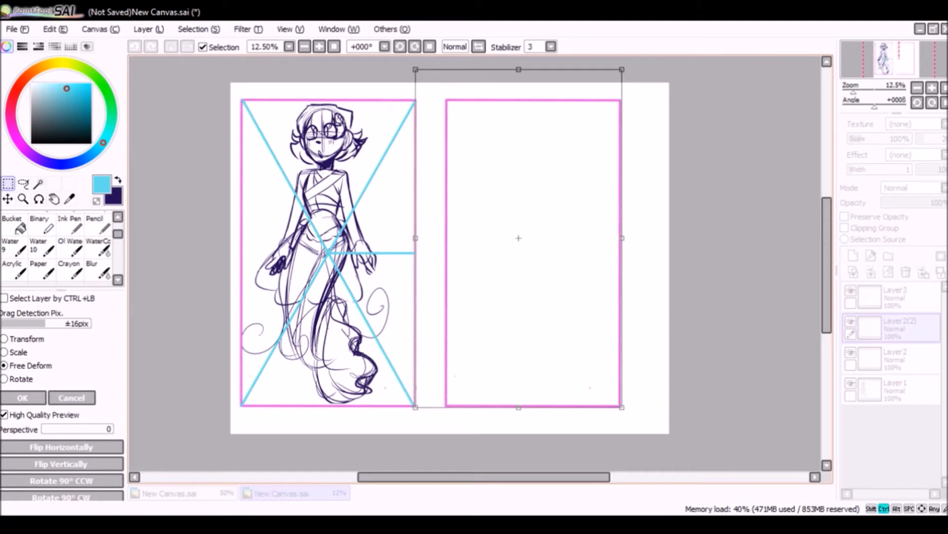
left_click_drag(622, 69, 585, 79)
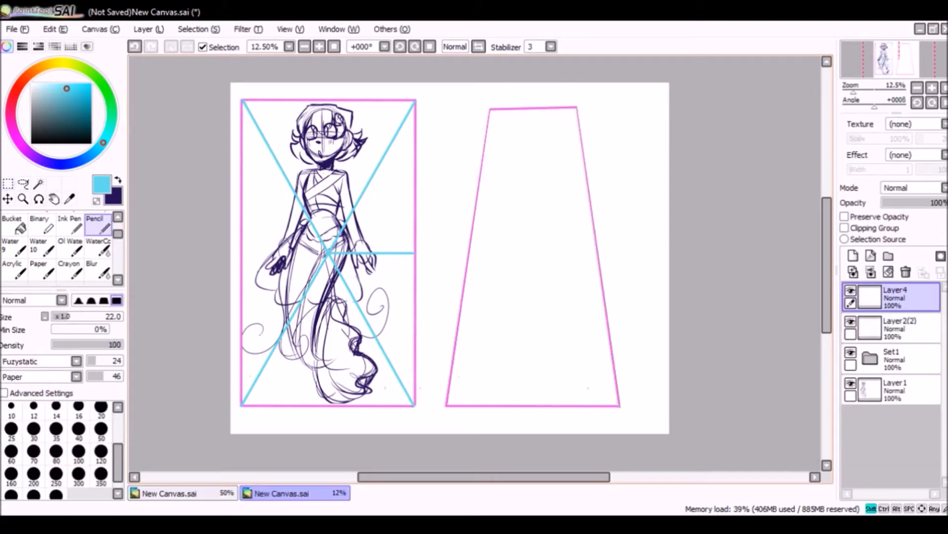
- Draw blue corner-to-corner diagonals in the trapezoid with a horizontal line from their crossing
left_click_drag(490, 112, 617, 405)
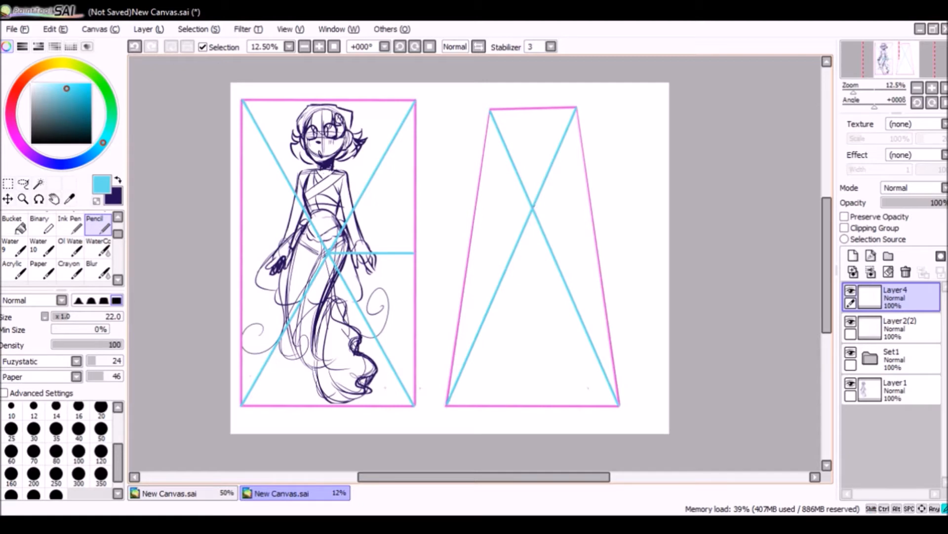
left_click_drag(536, 207, 587, 204)
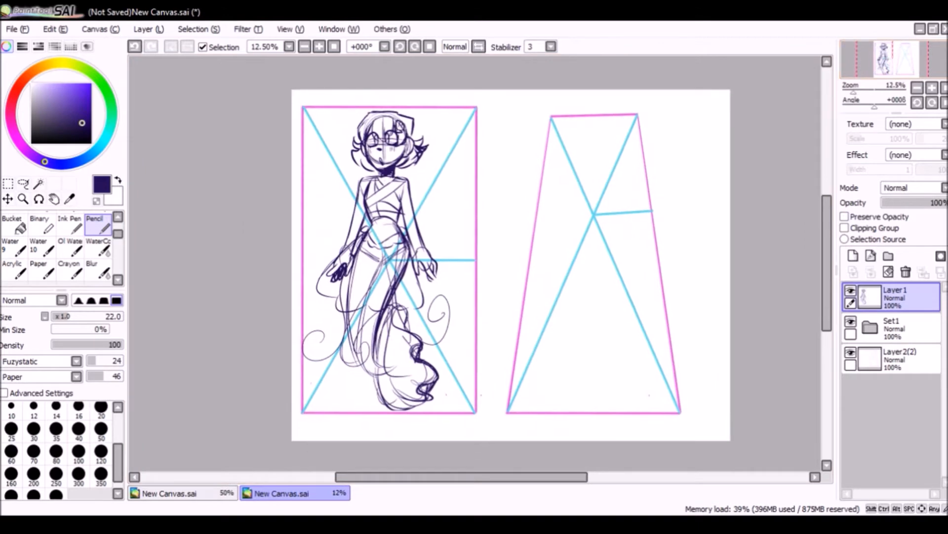
left_click(851, 256)
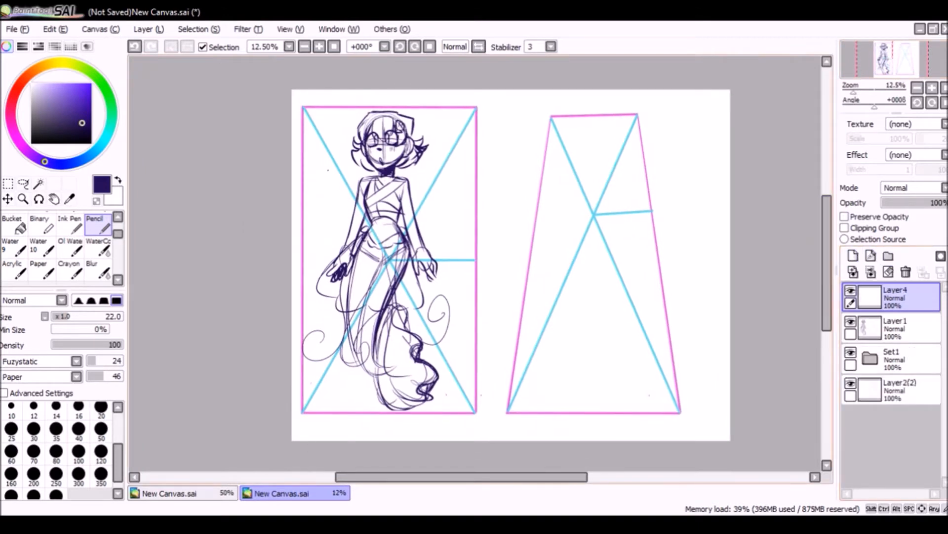
- Mark horizontal proportion lines over the sketch's landmarks and across the trapezoid's middle
left_click_drag(308, 168, 481, 168)
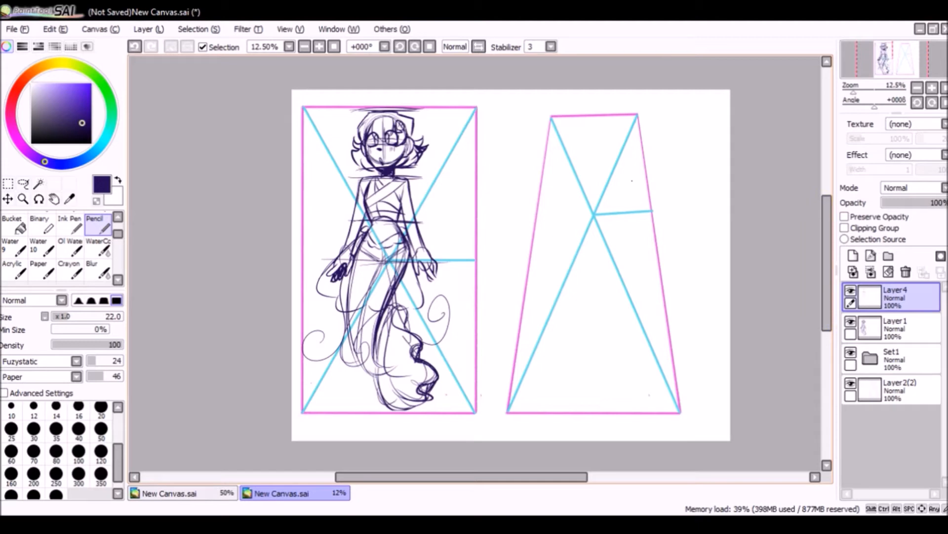
left_click_drag(533, 216, 650, 215)
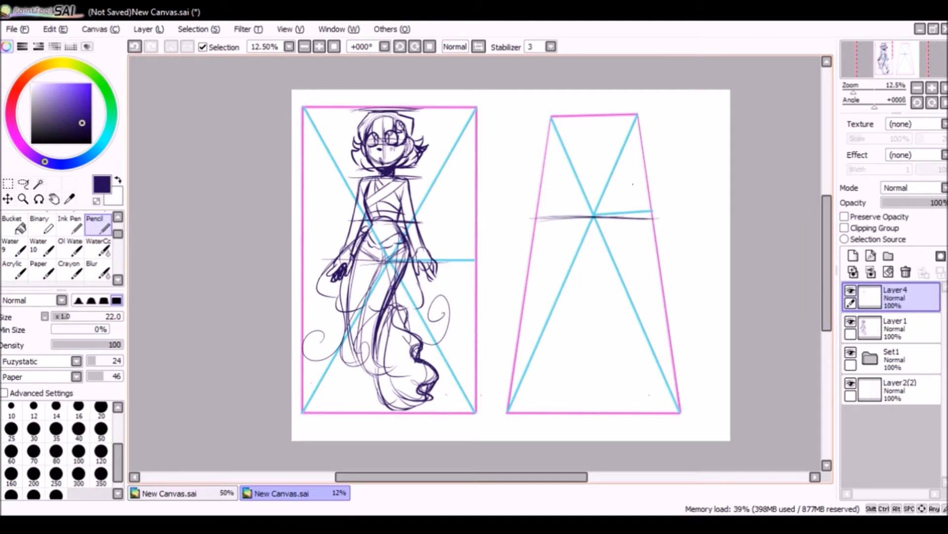
left_click(897, 358)
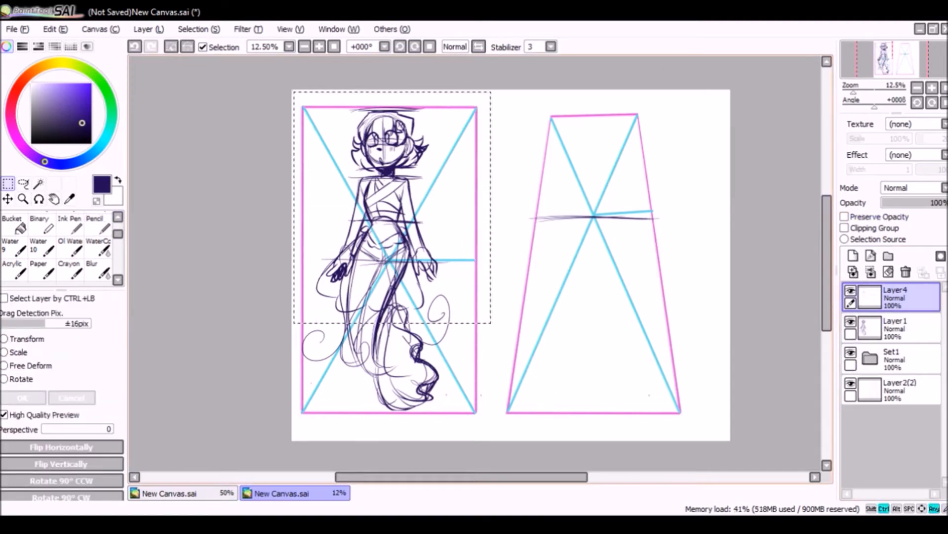
- Add Layer5 for the trapezoid guides and return to freehand Pencil sketching
left_click(853, 256)
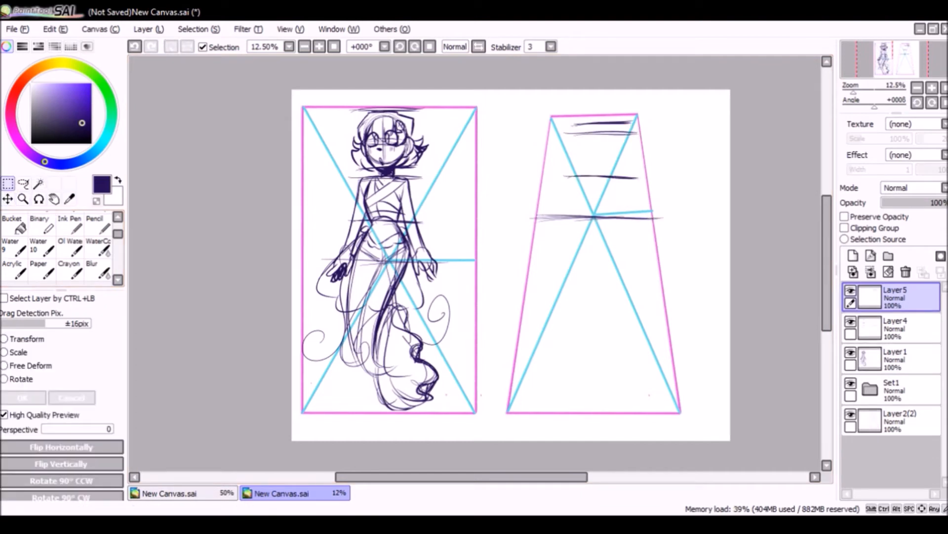
left_click(6, 339)
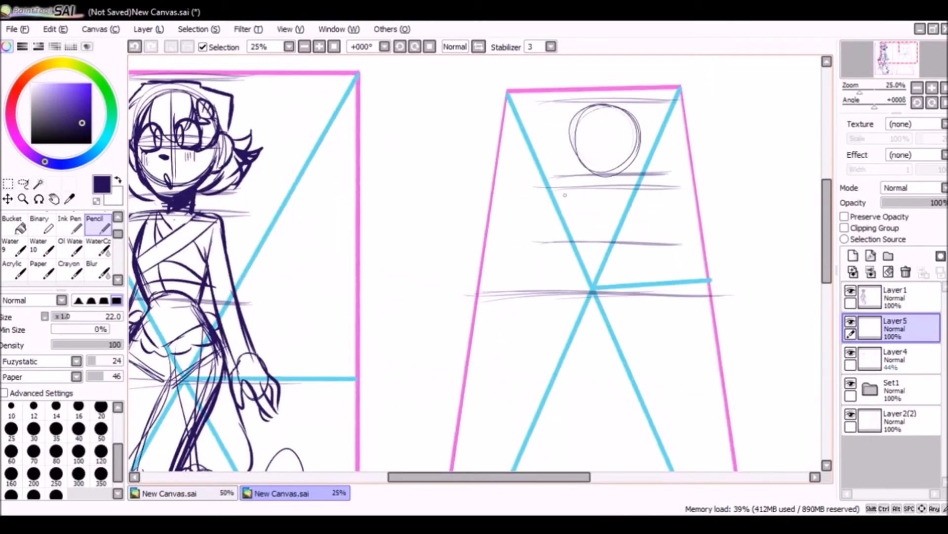
- Sketch the mermaid's face, torso and arms inside the trapezoid, then apply the Free Deform warp
left_click_drag(581, 181, 599, 242)
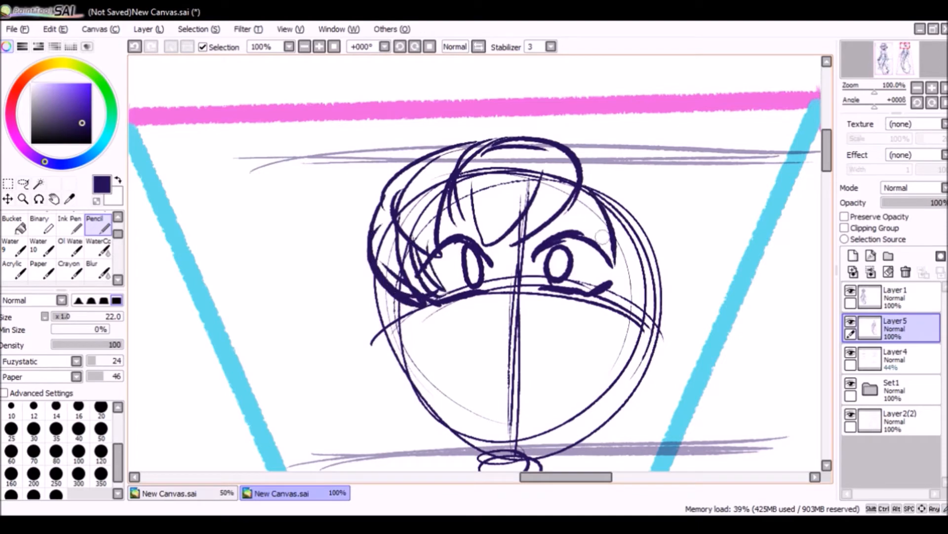
scroll("down", 3)
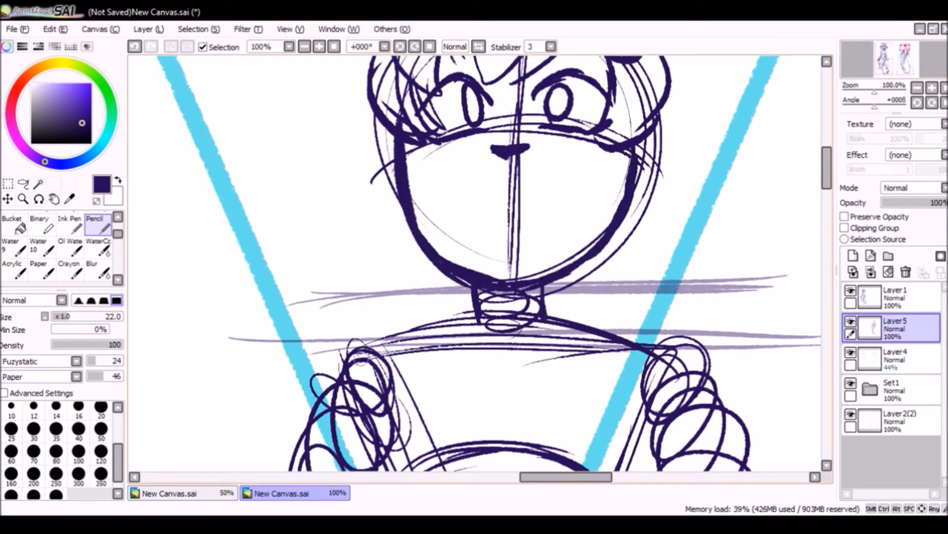
left_click_drag(521, 205, 496, 242)
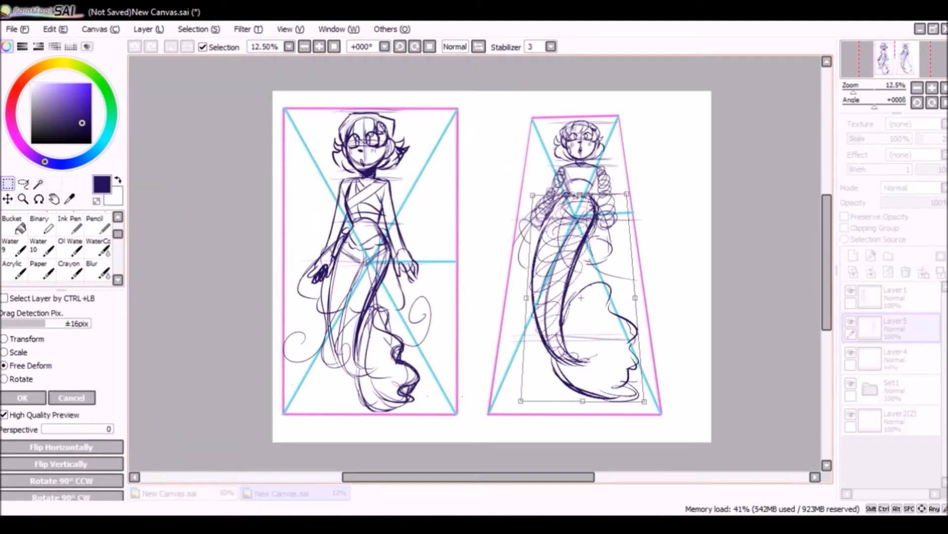
left_click(97, 225)
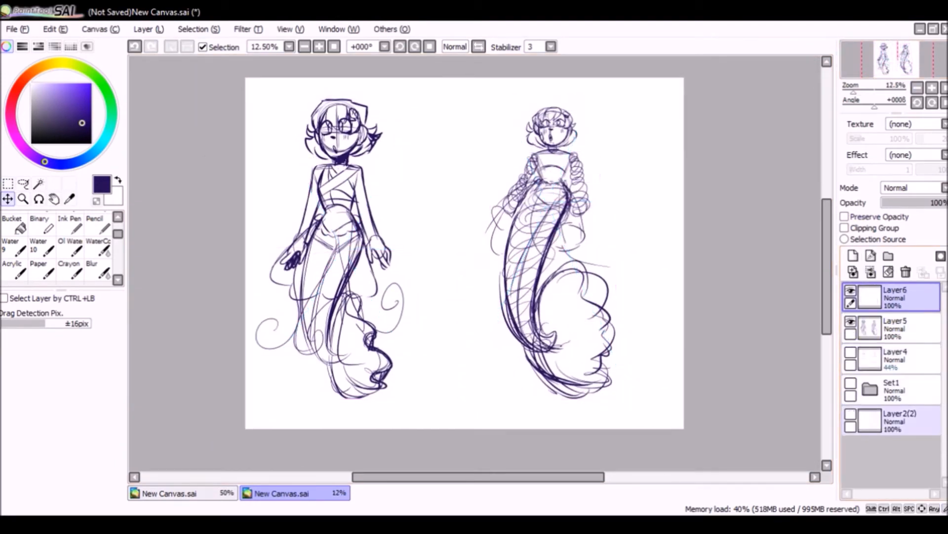
- Fade the sketch layer to 44%, ink over it, then switch to the Bucket for fin shadows
left_click(892, 329)
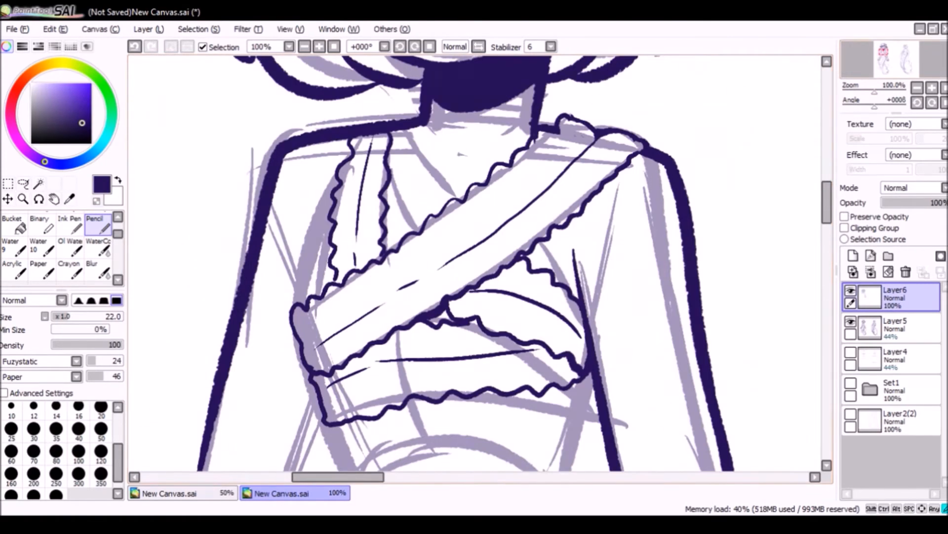
scroll("down", 3)
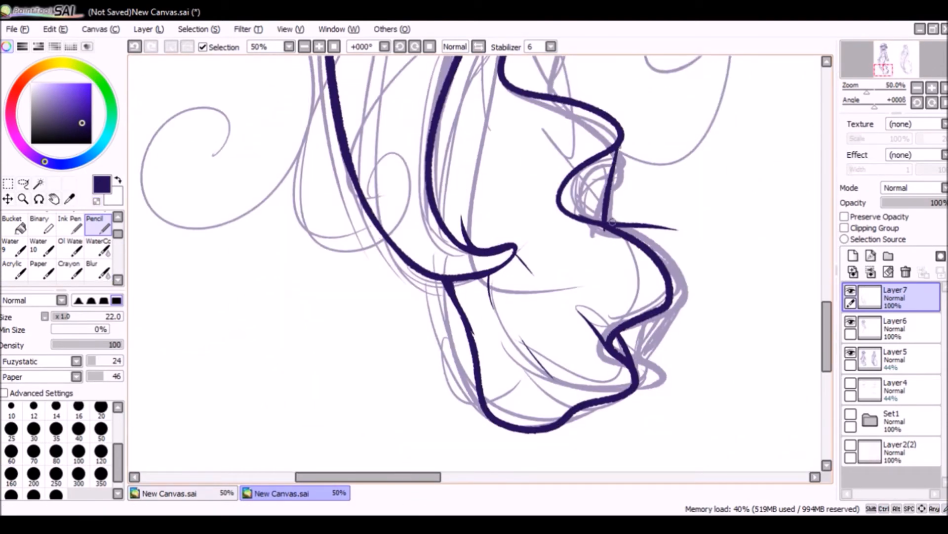
left_click(14, 225)
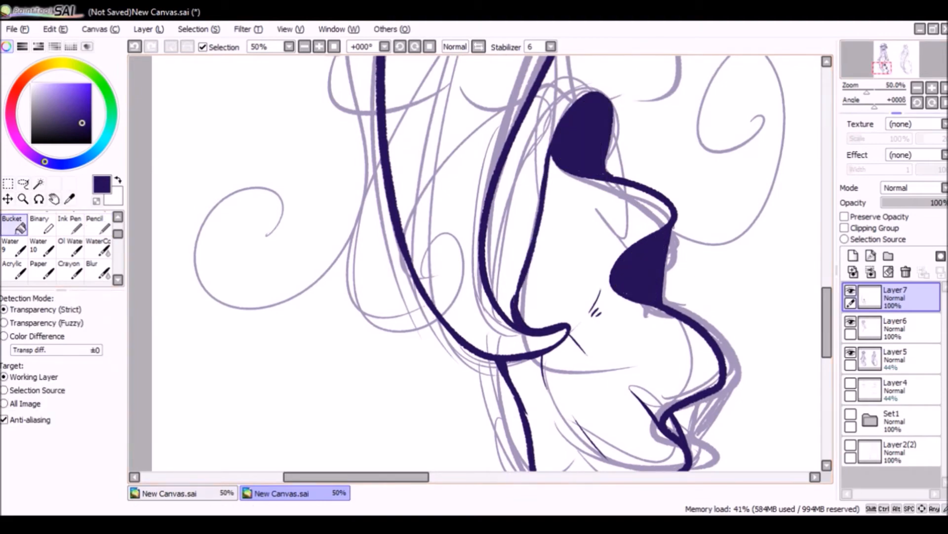
- Fill another dark shadow area in the mermaid's tail fin
left_click(97, 225)
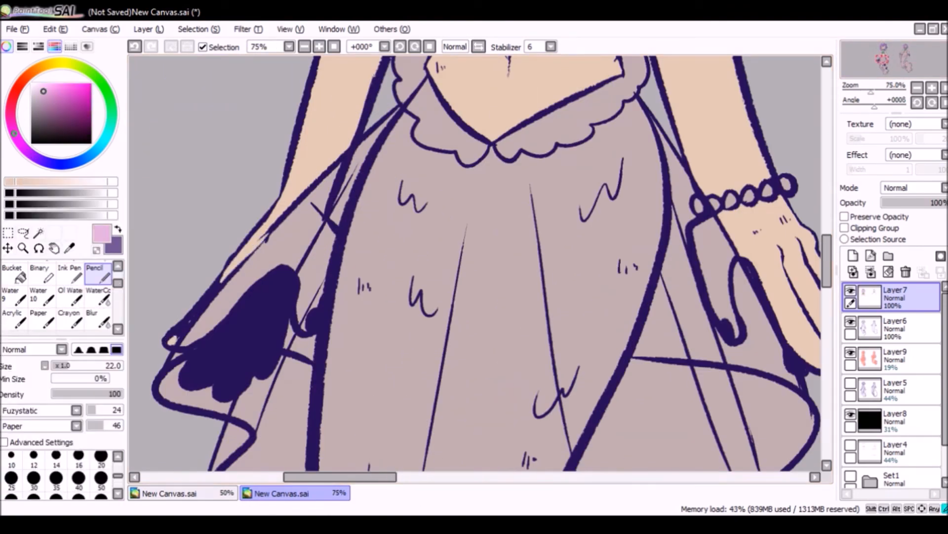
- Colour the hair and tail purple, the chest wrap green, add blush and a pink shell clip
left_click(13, 270)
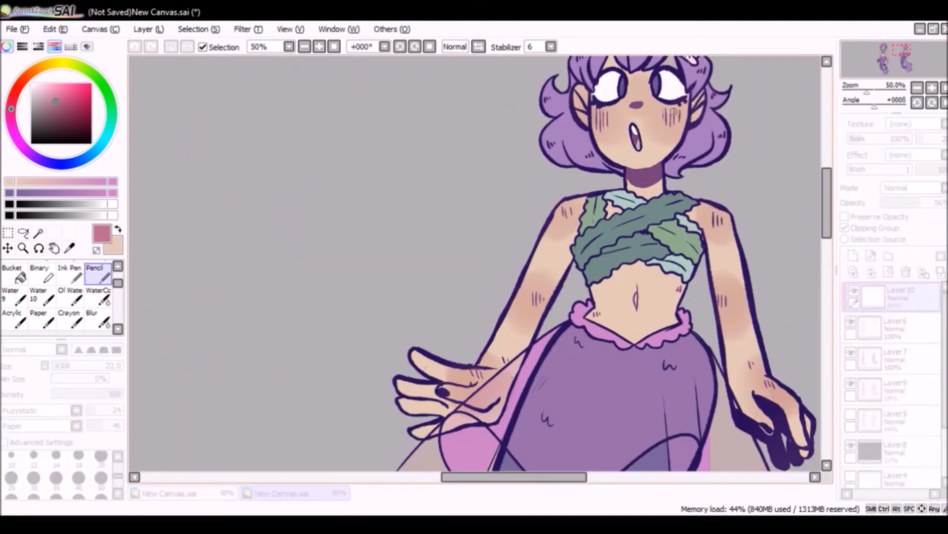
left_click(279, 493)
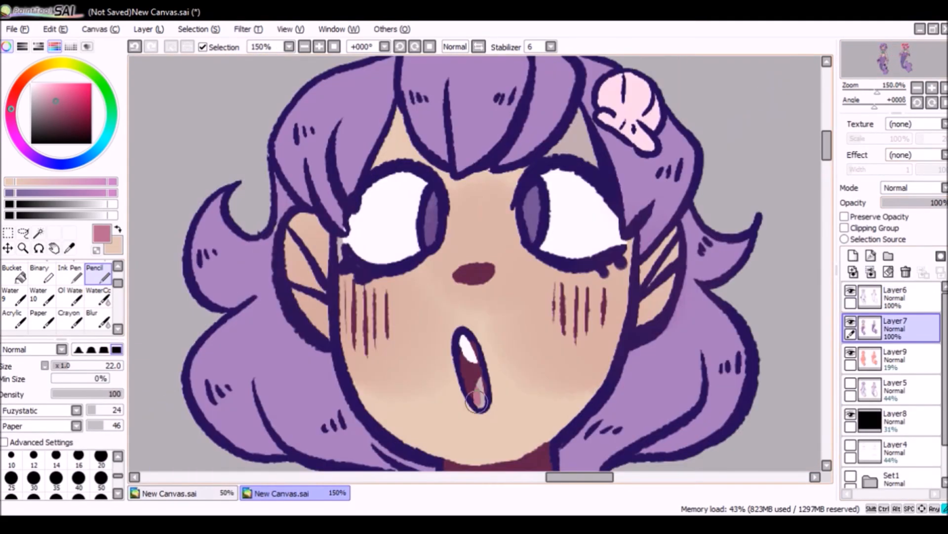